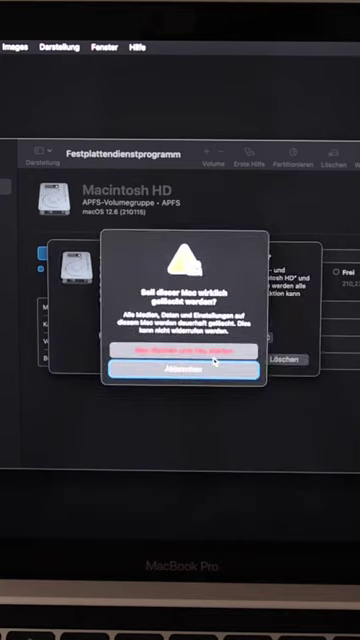
# Confirm 'Mac löschen' in the 'Soll dieser Mac wirklich gelöscht werden?' alert, restarting the MacBook.
pyautogui.click(178, 356)
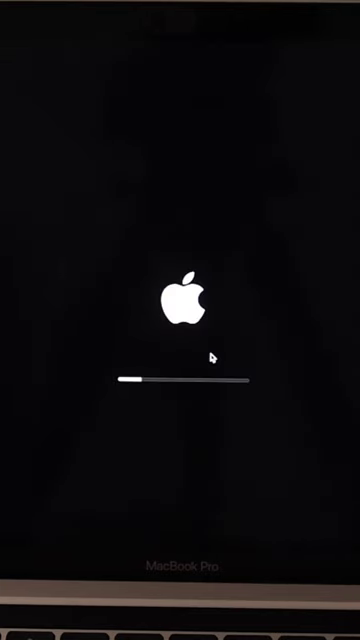